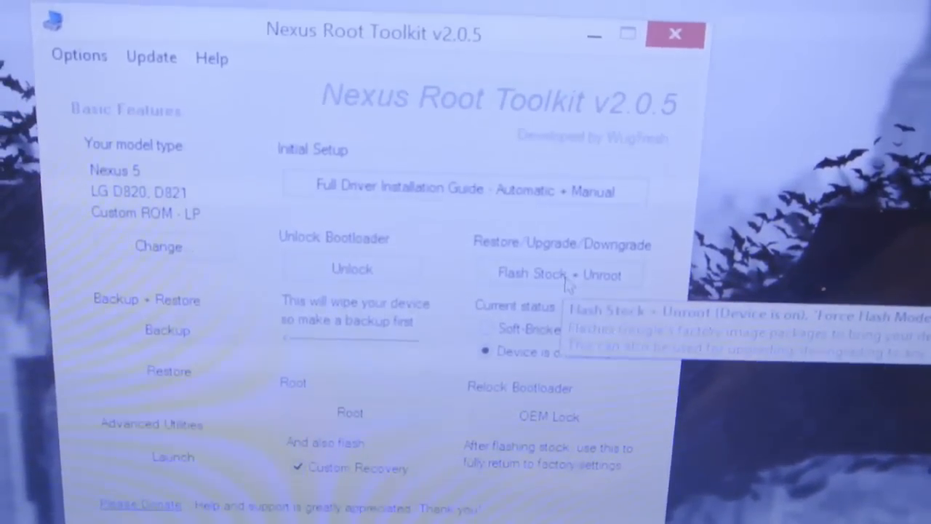
# - Start Flash Stock + Unroot and accept the wipe warning to continue the stock restore
pyautogui.click(550, 274)
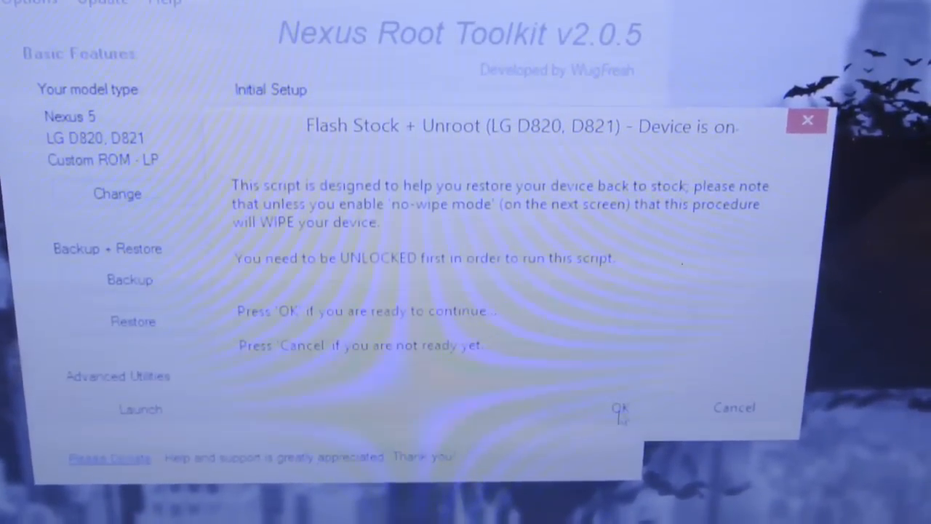
pyautogui.click(620, 407)
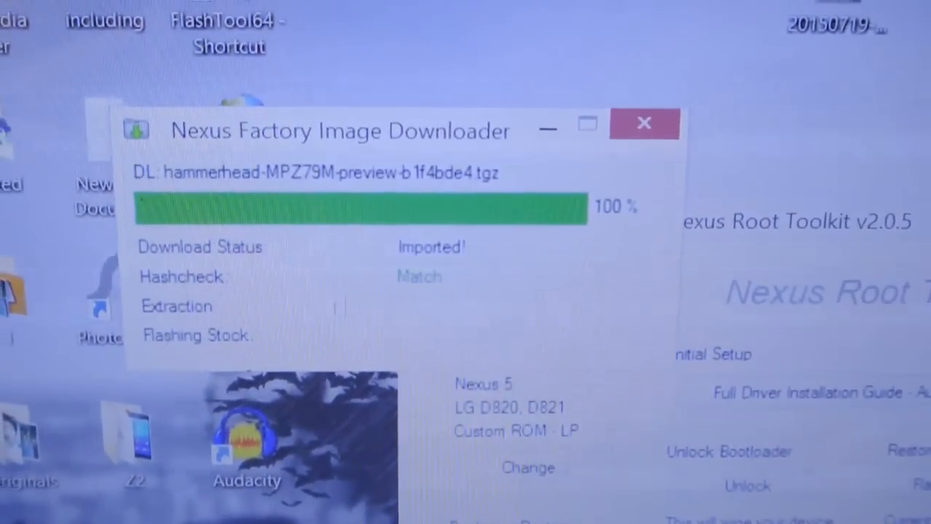
# - Acknowledge the imported image's hash match so extraction of the factory image package begins
pyautogui.click(643, 123)
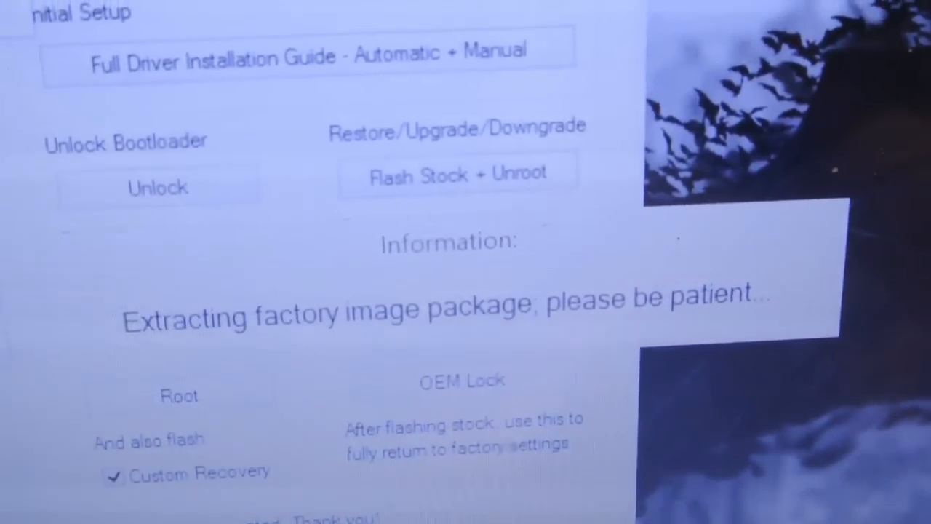